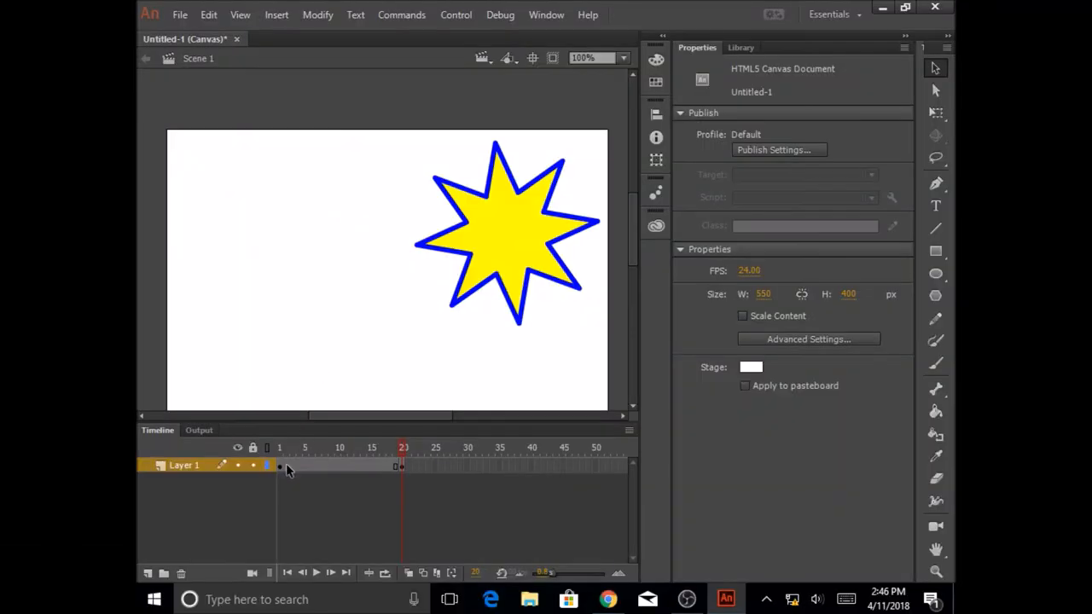
- Create a shape tween on Layer 1 between the pink circle and yellow star keyframes
{"action": "left_click", "coordinate": [279, 464]}
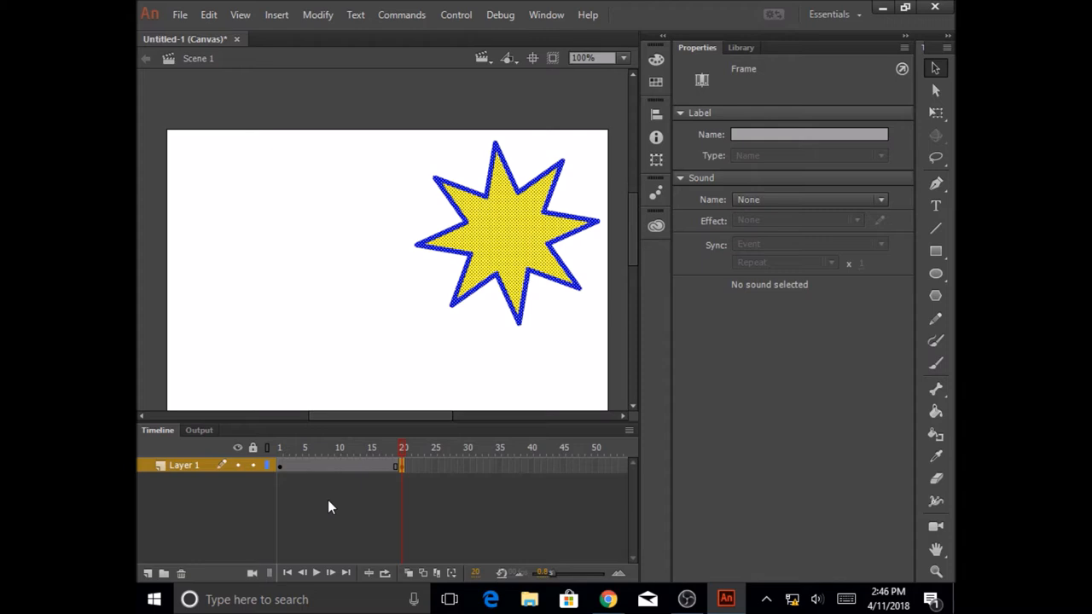
{"action": "mouse_move", "coordinate": [344, 503]}
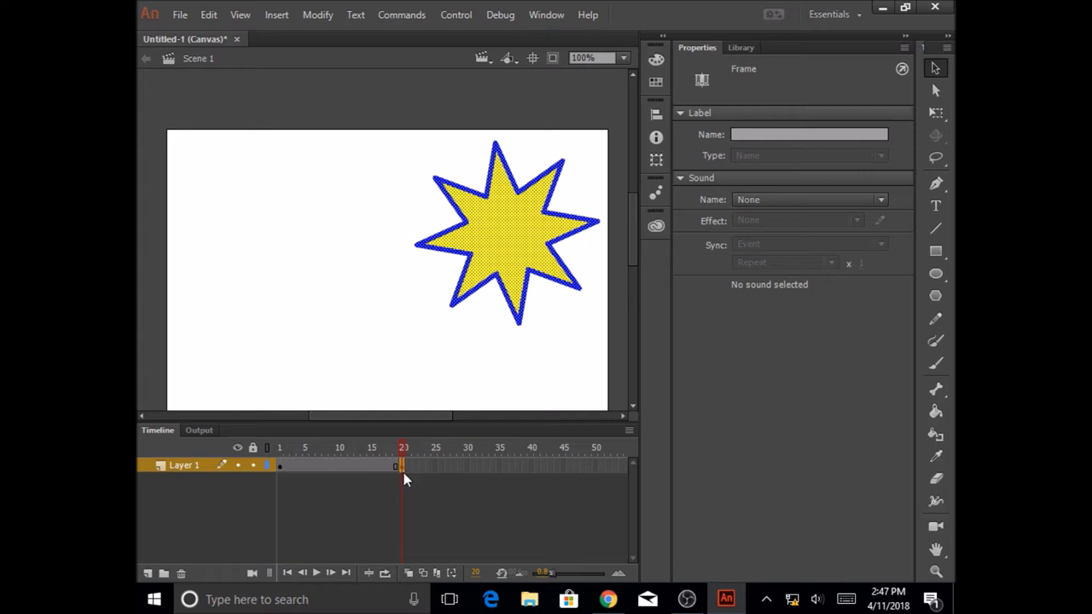
{"action": "mouse_move", "coordinate": [498, 362]}
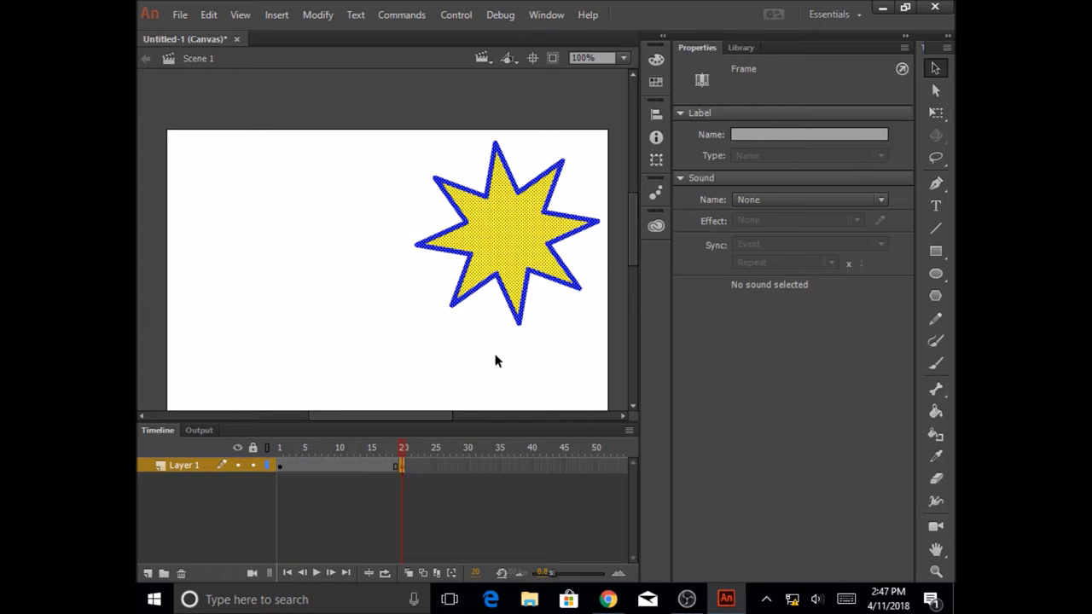
{"action": "mouse_move", "coordinate": [597, 219]}
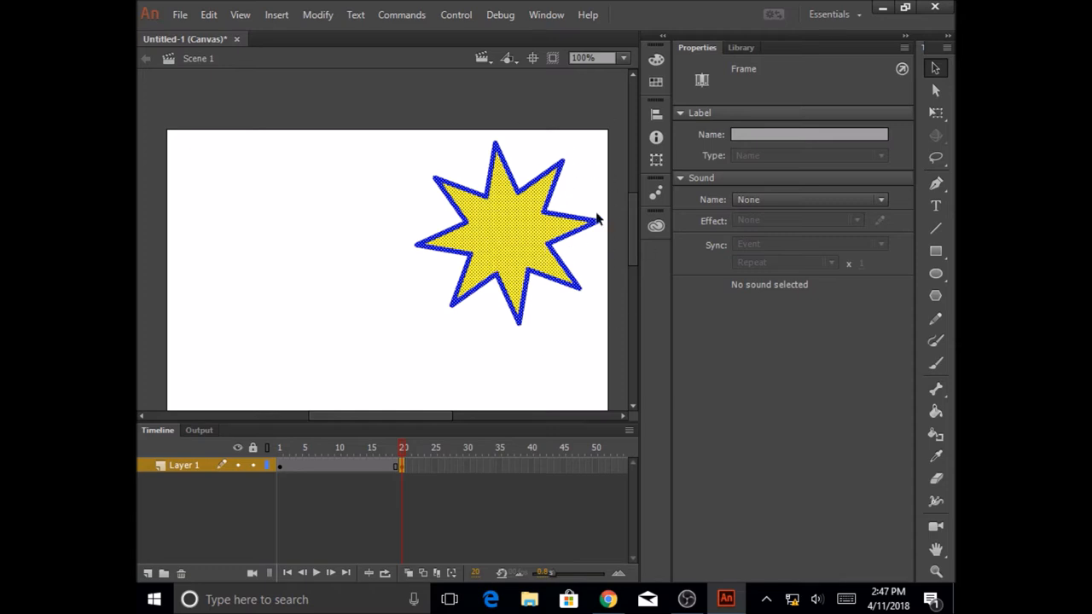
{"action": "mouse_move", "coordinate": [600, 239]}
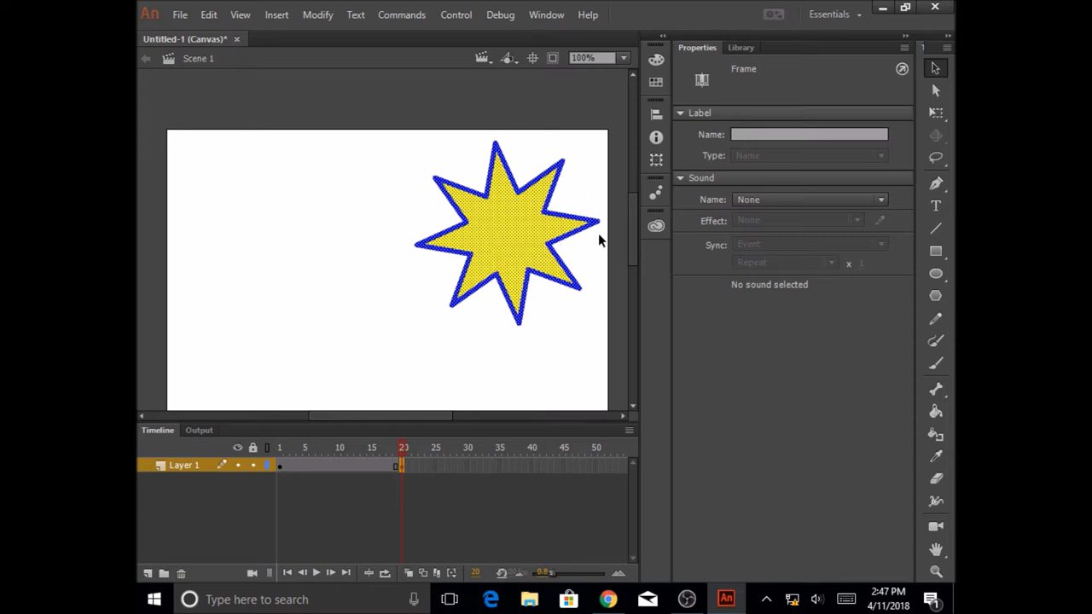
{"action": "mouse_move", "coordinate": [492, 512]}
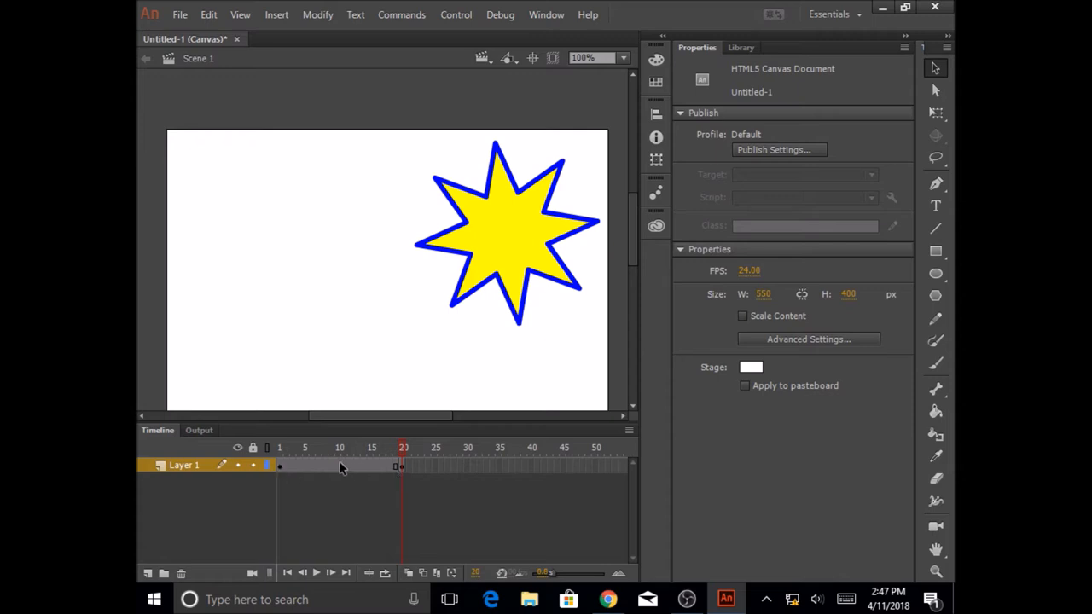
{"action": "left_click", "coordinate": [337, 447]}
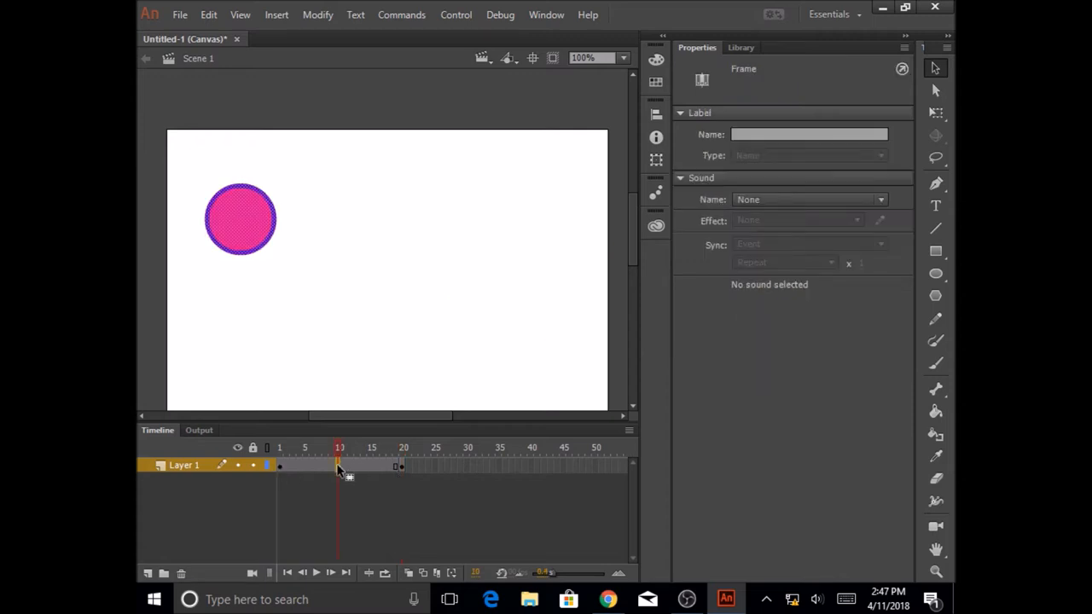
{"action": "right_click", "coordinate": [339, 468]}
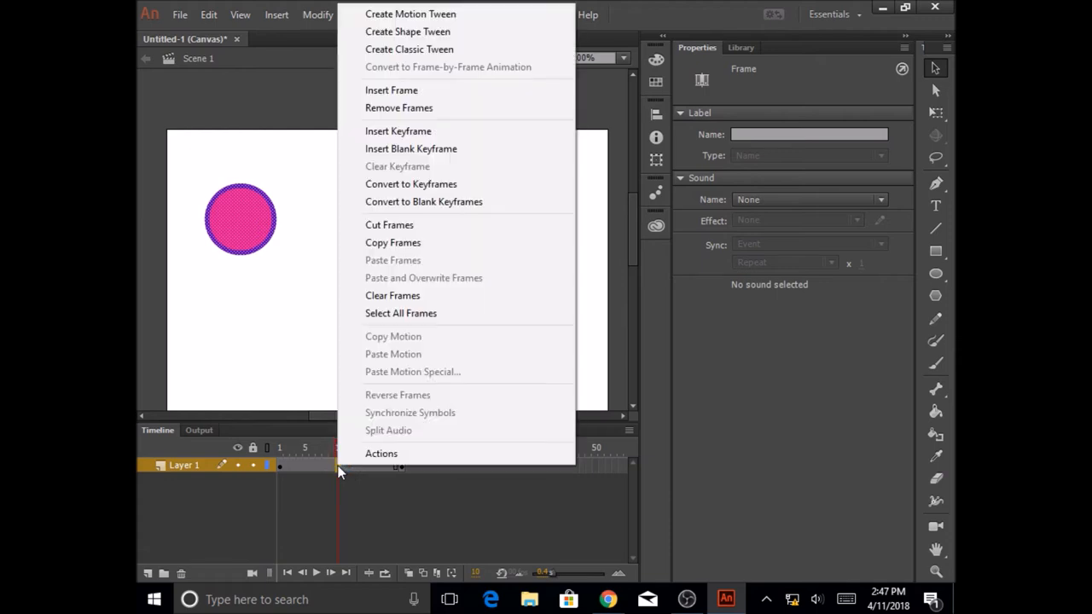
{"action": "mouse_move", "coordinate": [396, 67]}
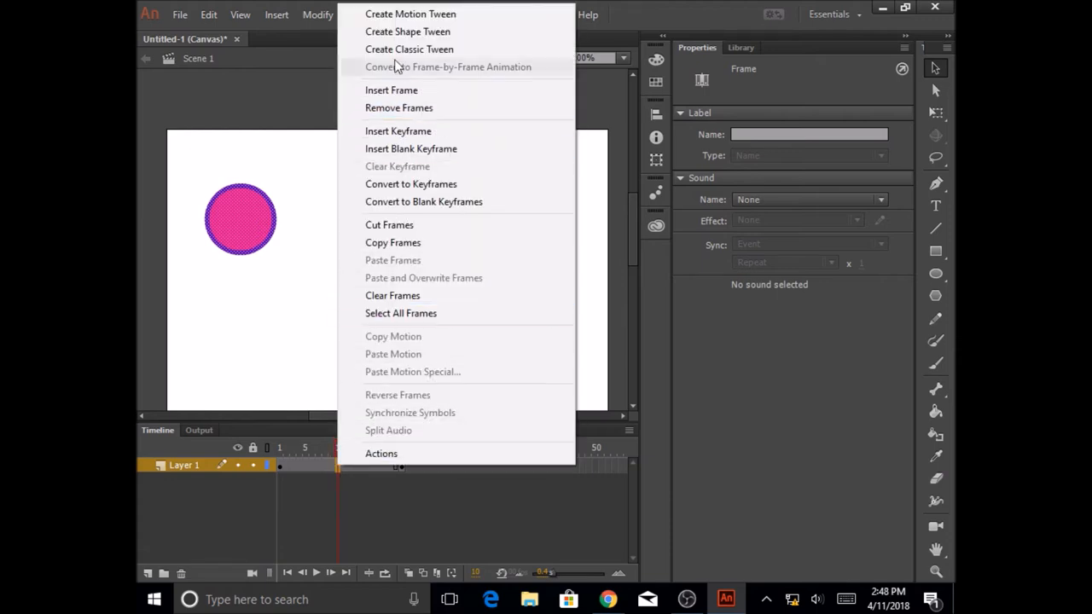
{"action": "left_click", "coordinate": [406, 31]}
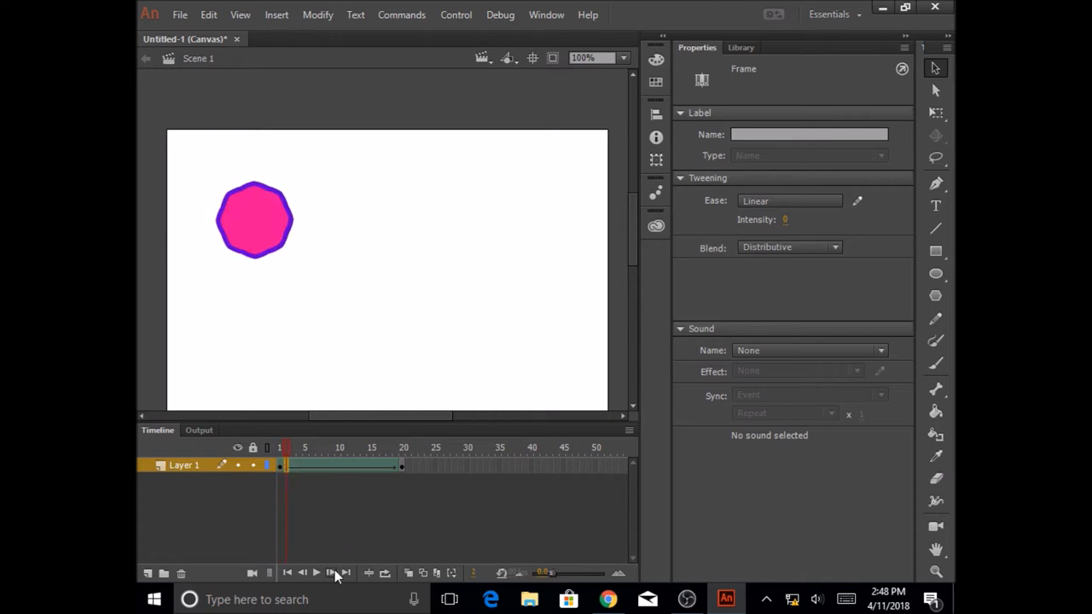
{"action": "mouse_move", "coordinate": [294, 471]}
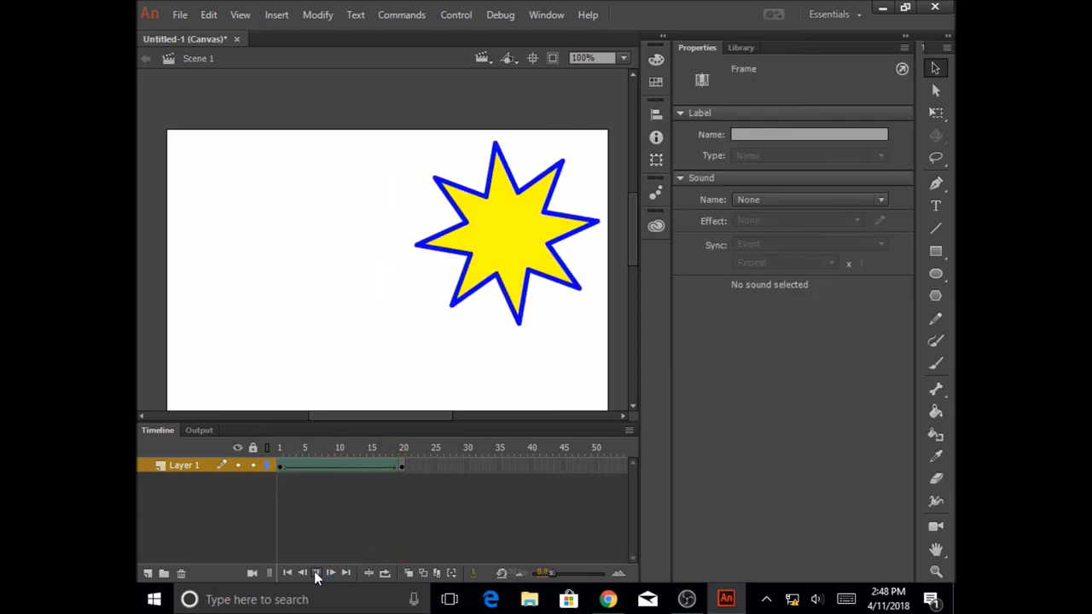
{"action": "left_click", "coordinate": [331, 573]}
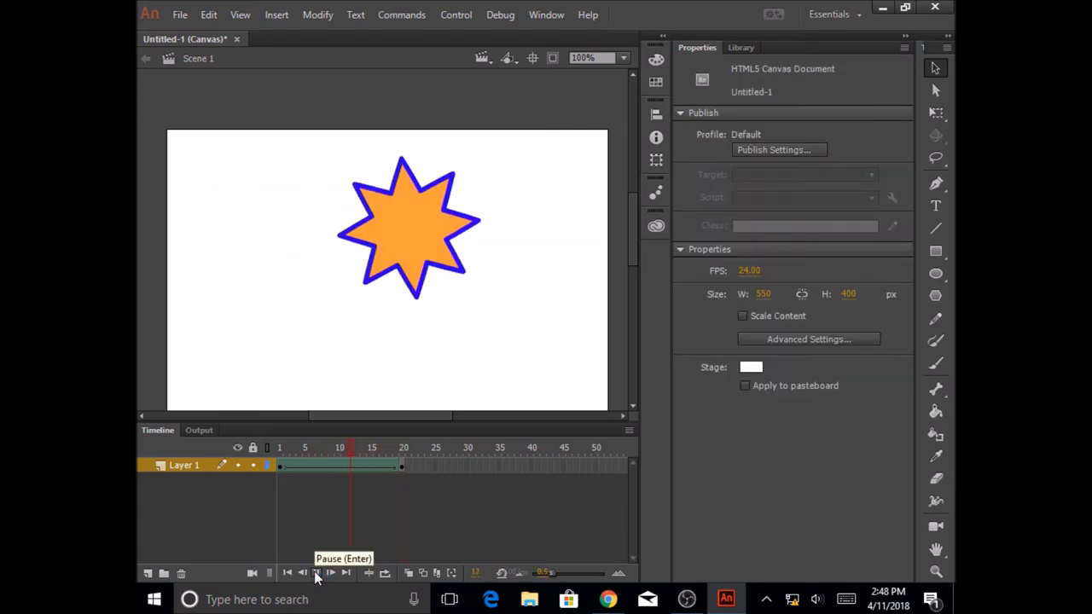
{"action": "left_click", "coordinate": [317, 574]}
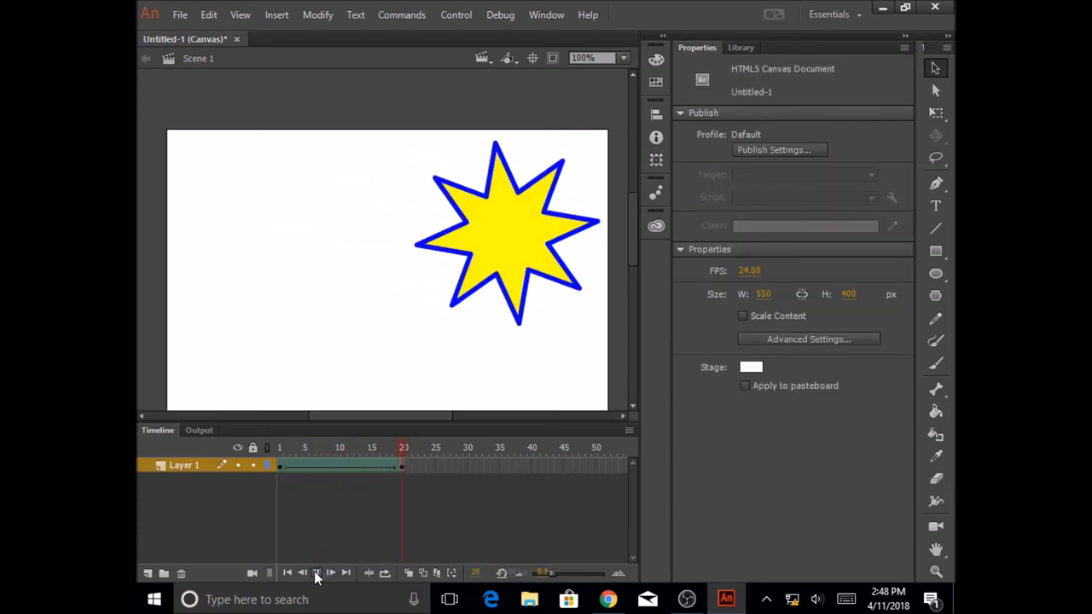
{"action": "left_click", "coordinate": [402, 464]}
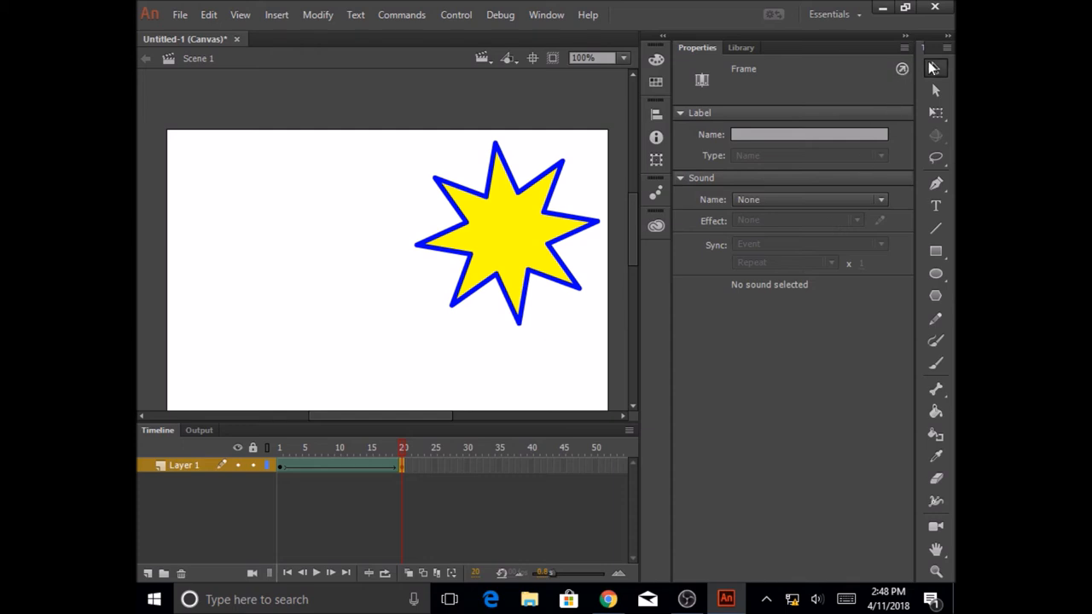
{"action": "mouse_move", "coordinate": [935, 68]}
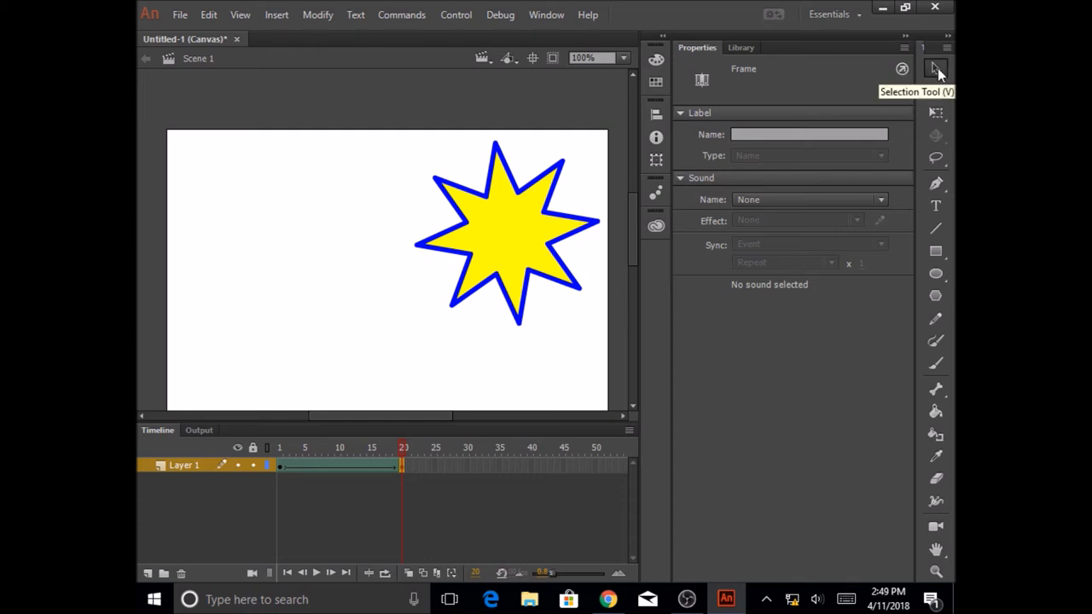
{"action": "mouse_move", "coordinate": [833, 99]}
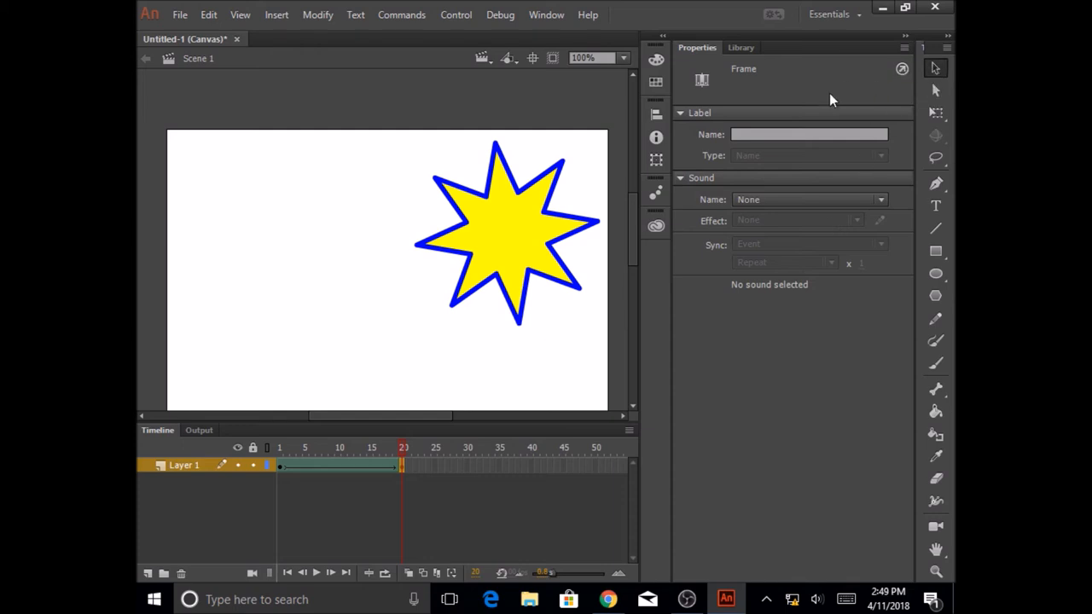
{"action": "mouse_move", "coordinate": [477, 239]}
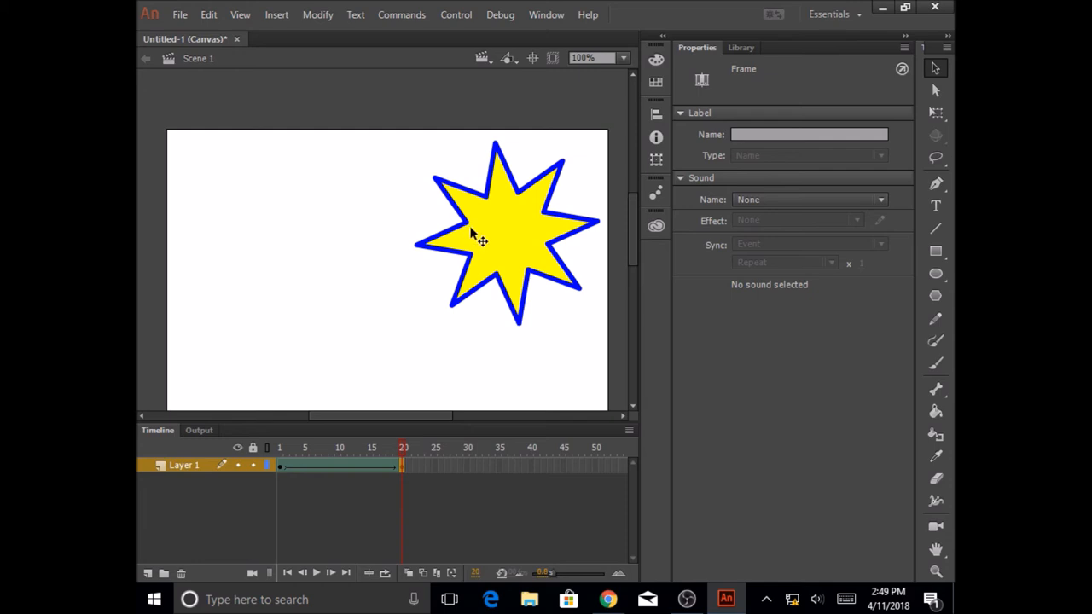
{"action": "mouse_move", "coordinate": [478, 208]}
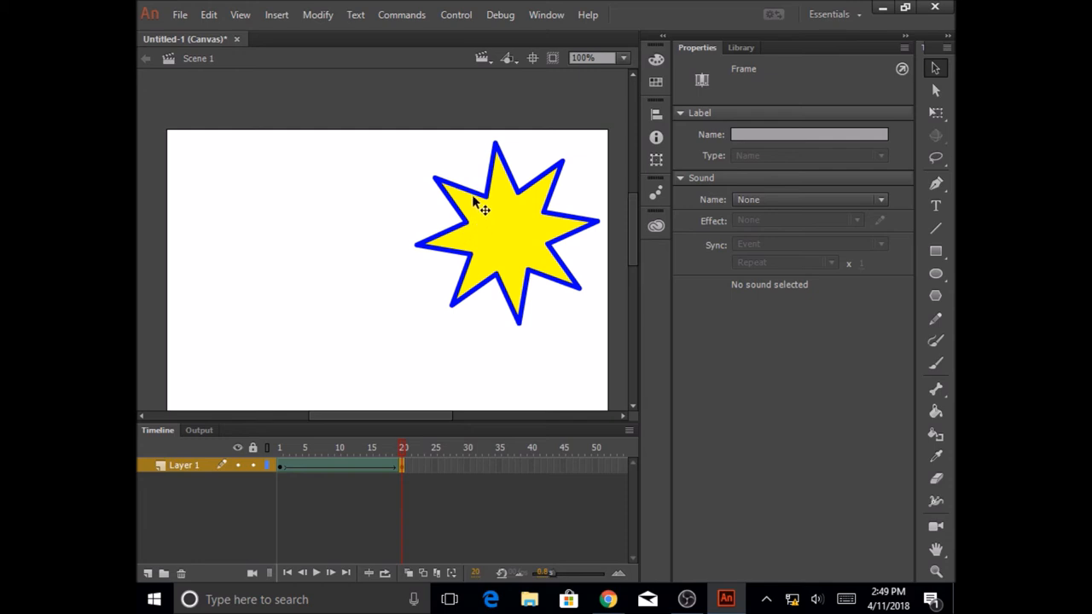
{"action": "mouse_move", "coordinate": [475, 201]}
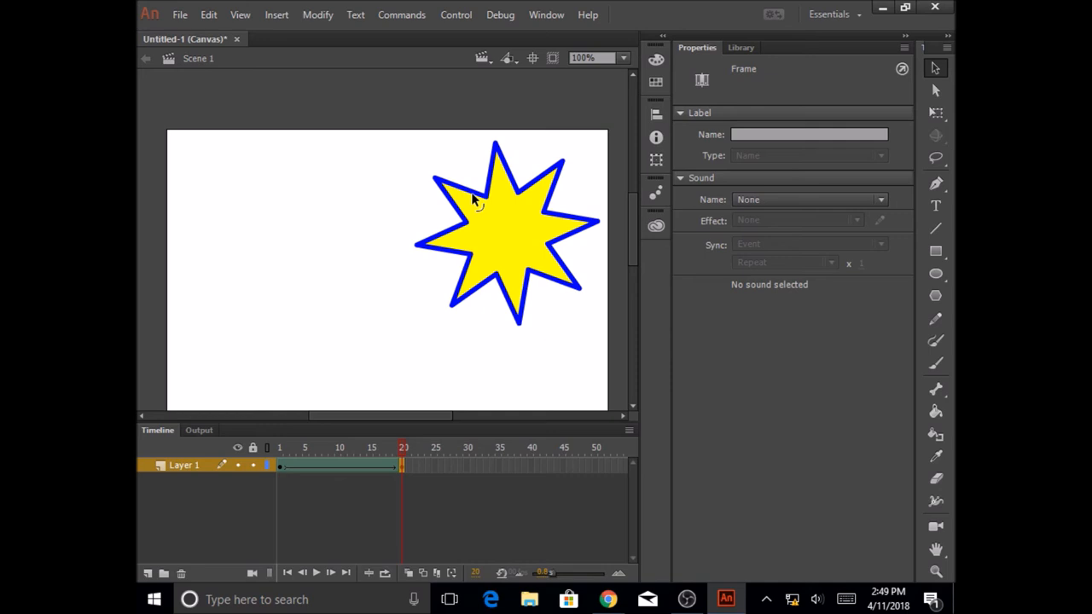
{"action": "mouse_move", "coordinate": [464, 198]}
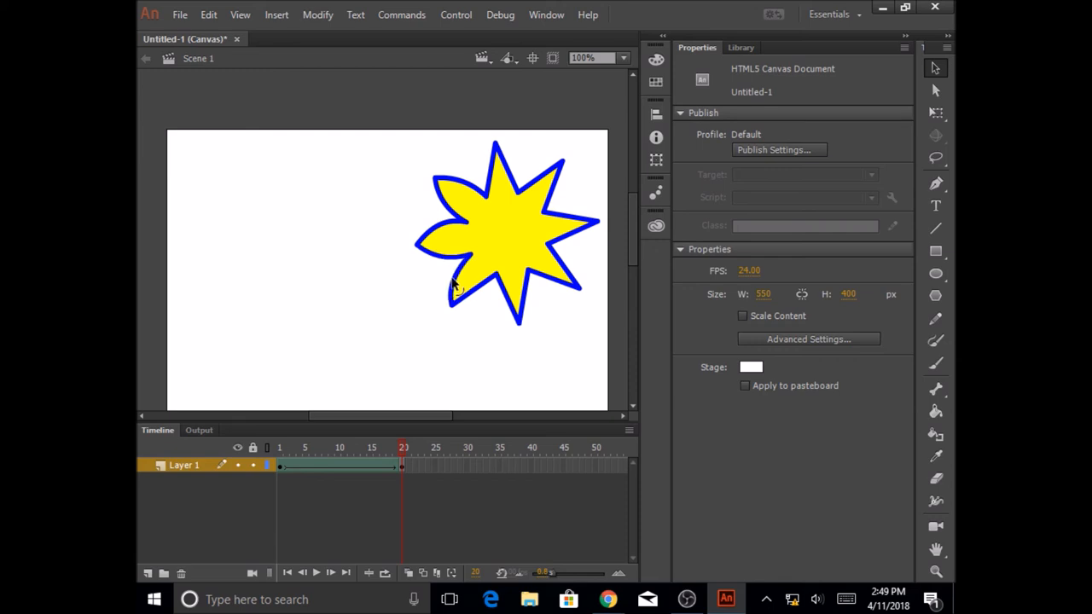
{"action": "mouse_move", "coordinate": [479, 301]}
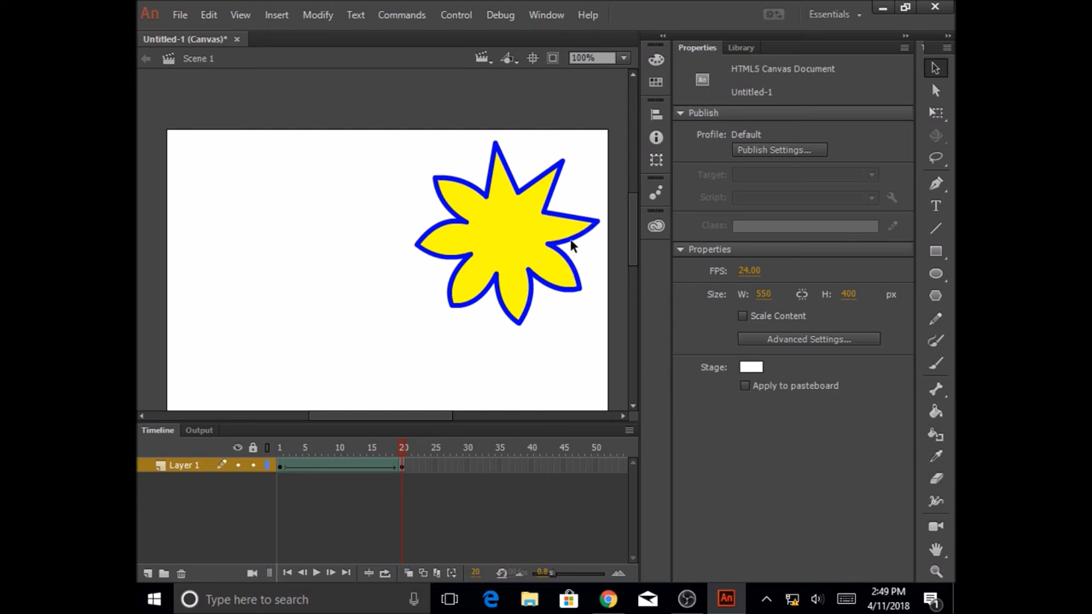
{"action": "mouse_move", "coordinate": [562, 194]}
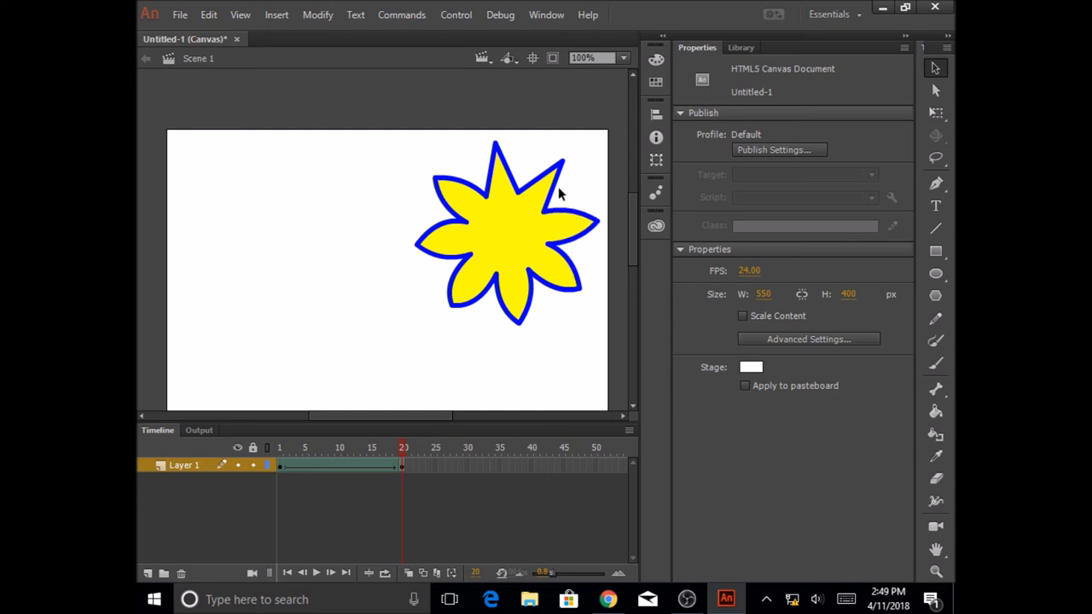